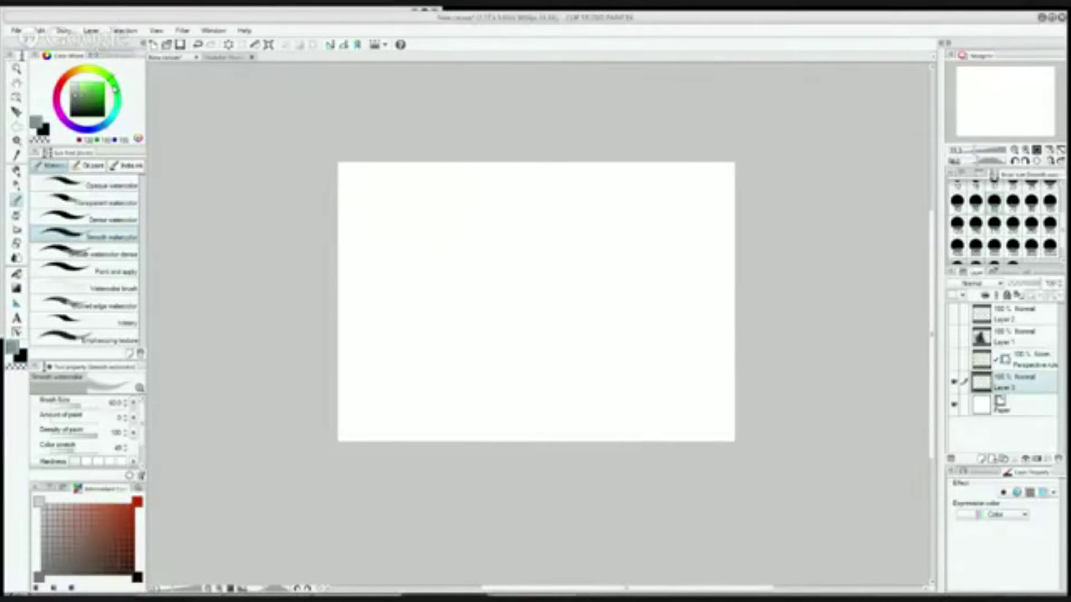
Step: Fill Layer 3 with a flat taupe colour as the background base
left_click(91, 93)
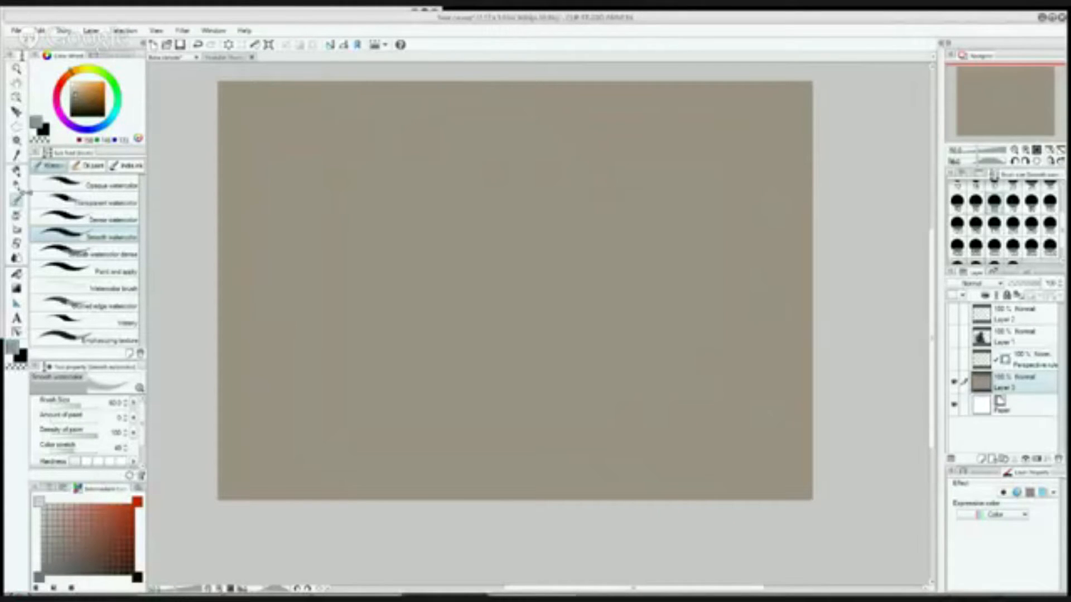
Step: Select the Oil paint brush from the Oil paint sub tool group
left_click(92, 165)
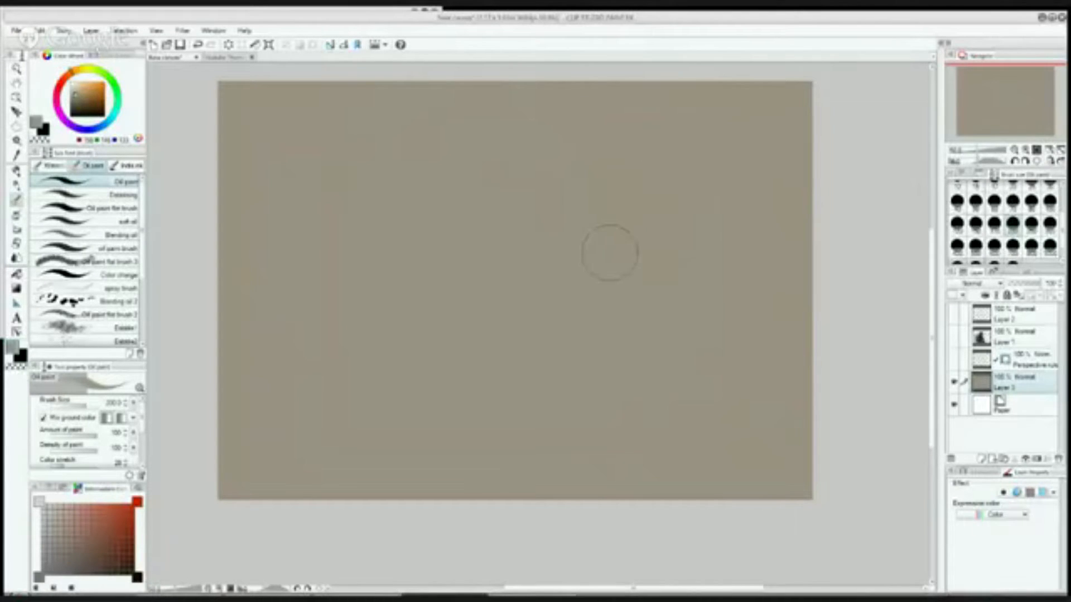
mouse_move(621, 225)
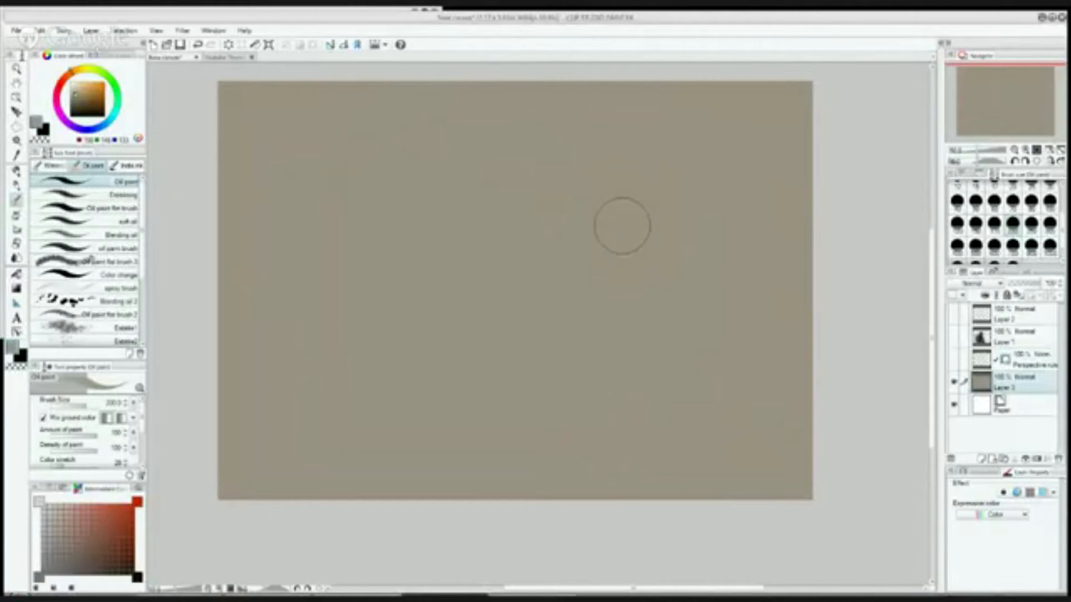
mouse_move(627, 220)
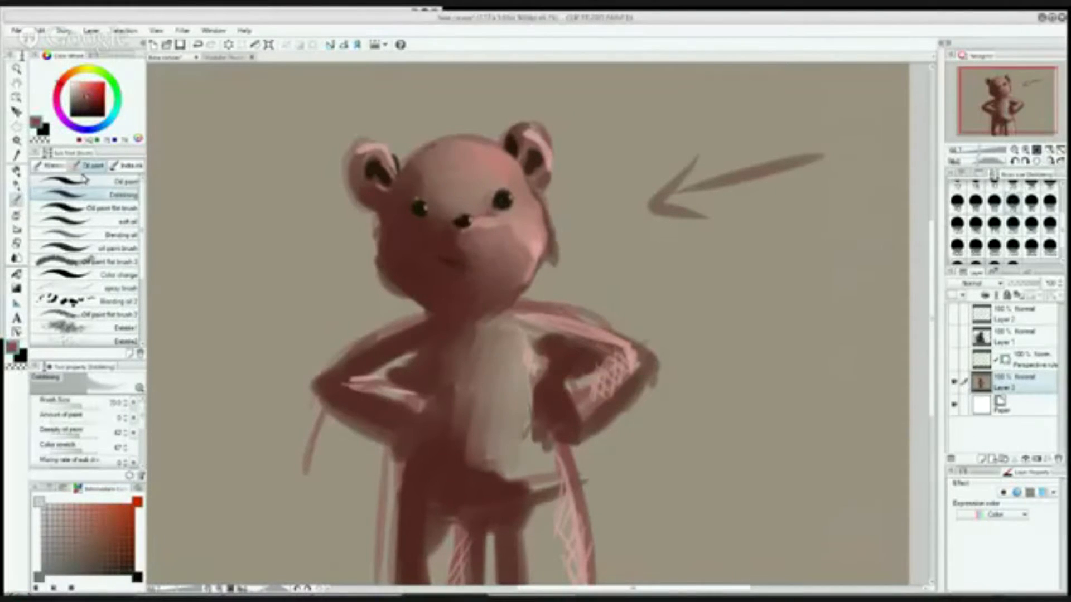
Step: Paint light pink highlight planes and a dark smile with the flat oil brush, then pick green for the sweater
left_click(89, 209)
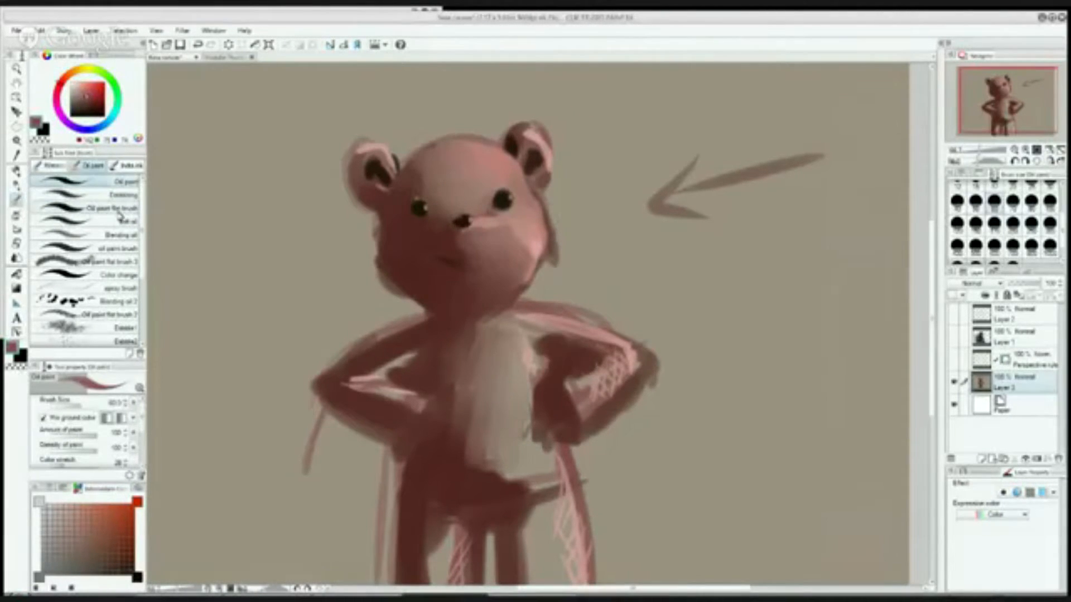
left_click(109, 209)
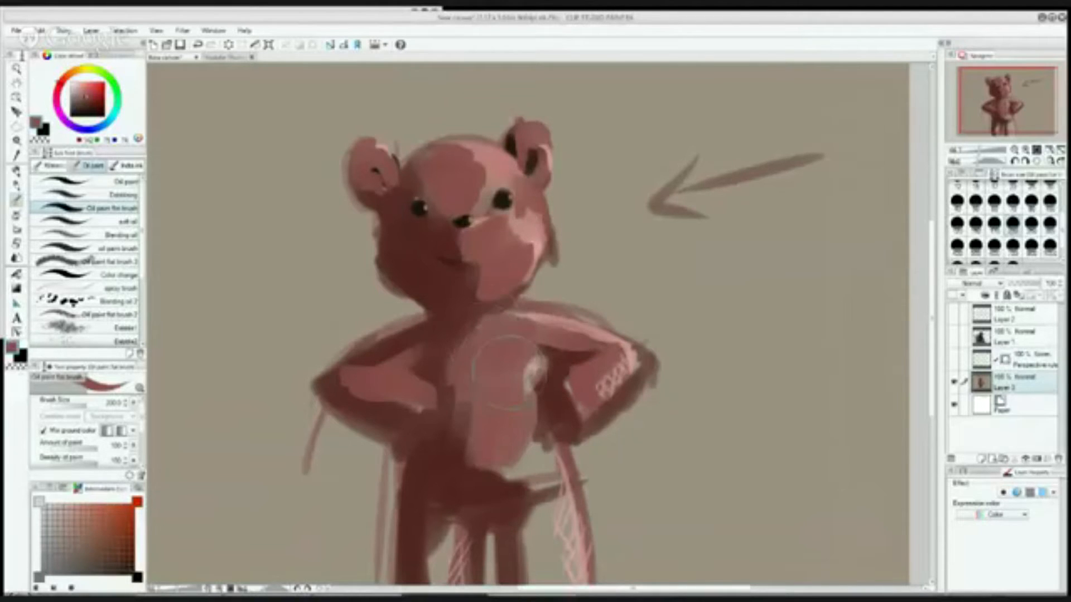
scroll("down", 3)
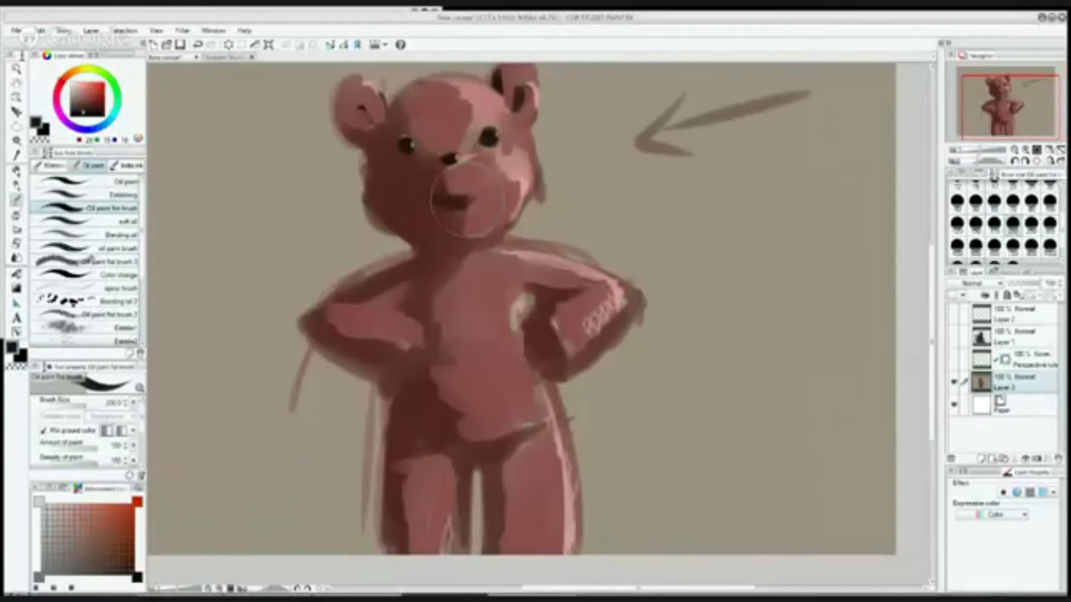
left_click(89, 100)
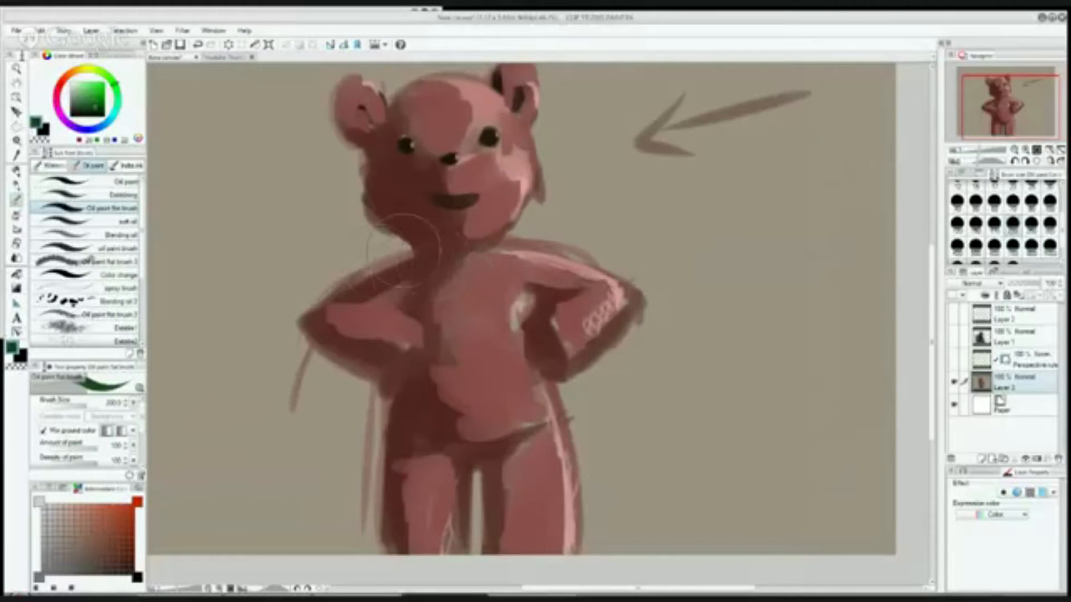
left_click(399, 256)
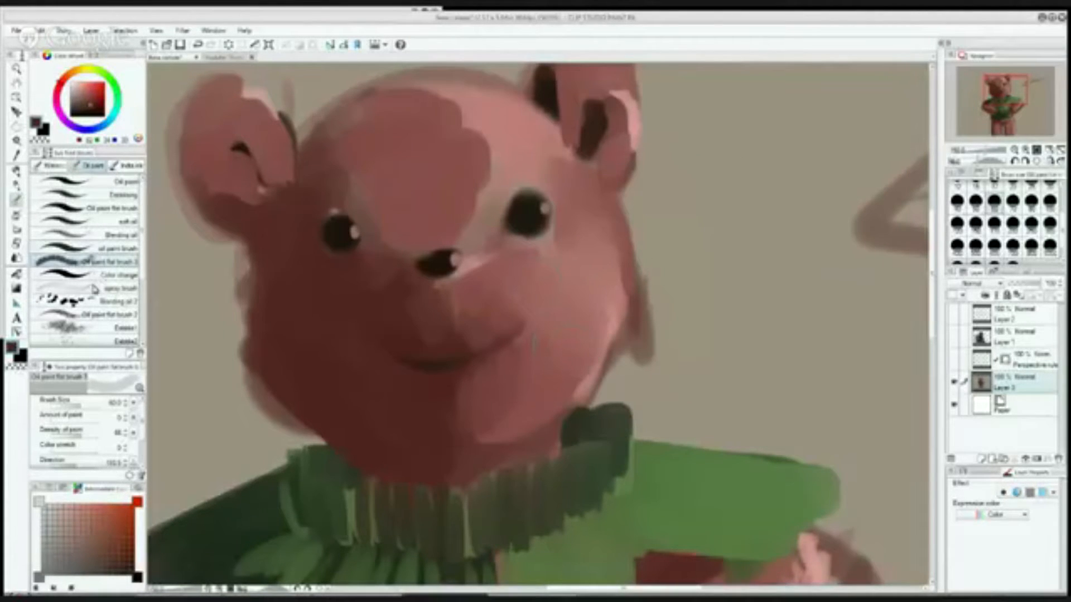
Step: Paint loose green oil strokes down the bear's torso for the sweater
left_click(119, 288)
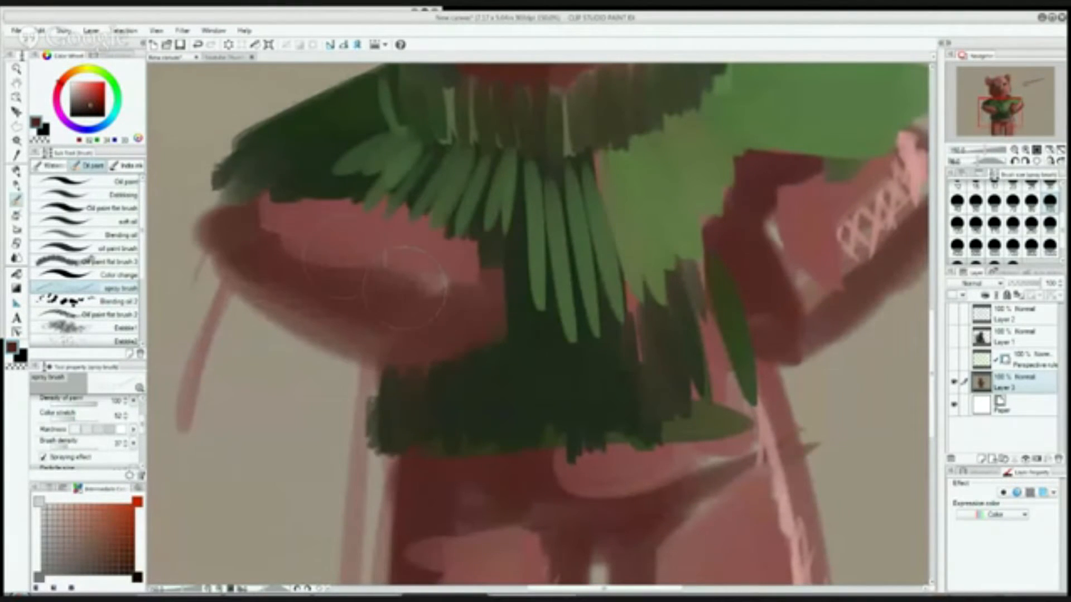
left_click(109, 233)
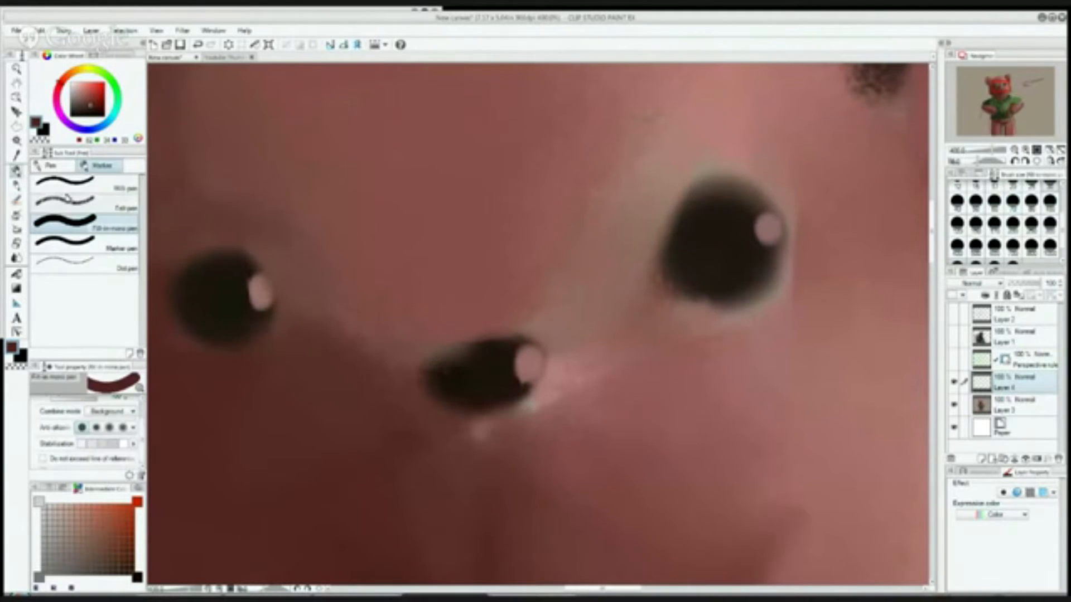
Step: Paint the eyes and nose as solid dark gray rounded shapes with the Fill pen
left_click(51, 184)
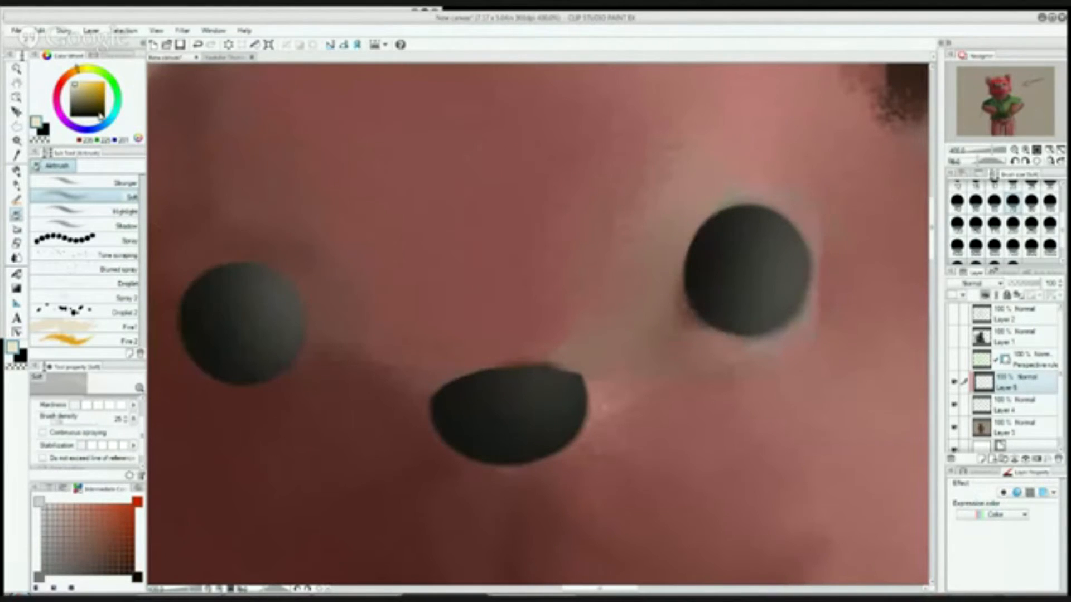
Step: Spray glossy white shine highlights onto both eyes and the nose with the highlight airbrush
left_click(80, 182)
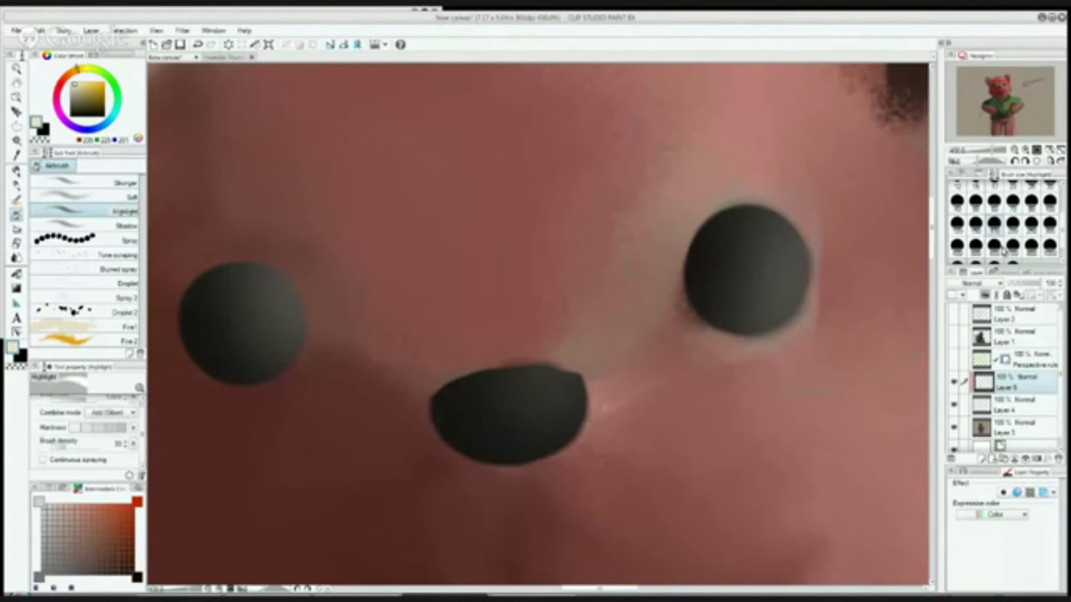
mouse_move(273, 304)
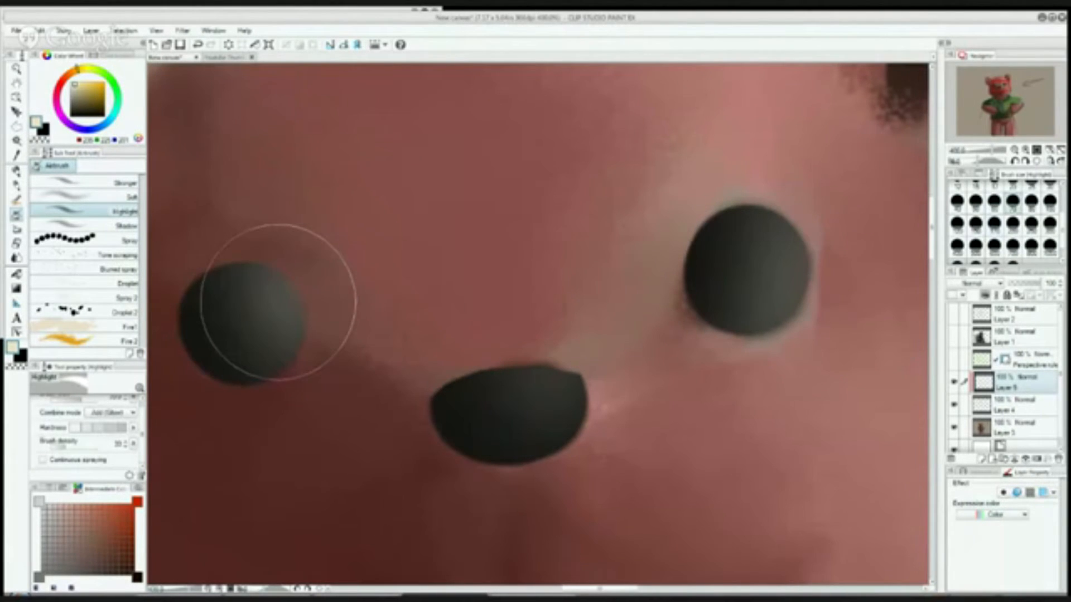
left_click(102, 183)
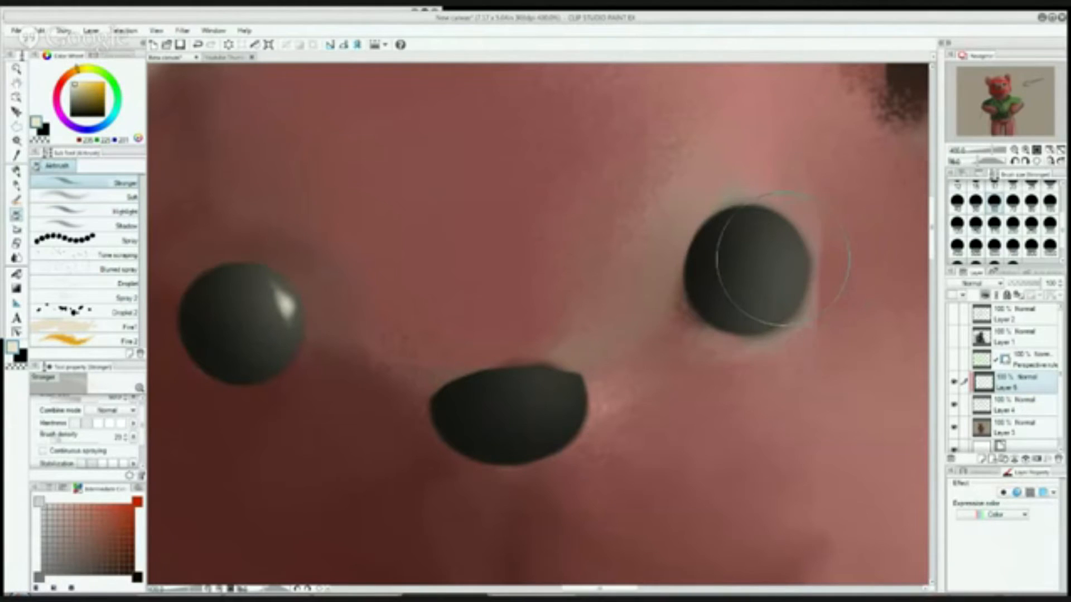
left_click(772, 253)
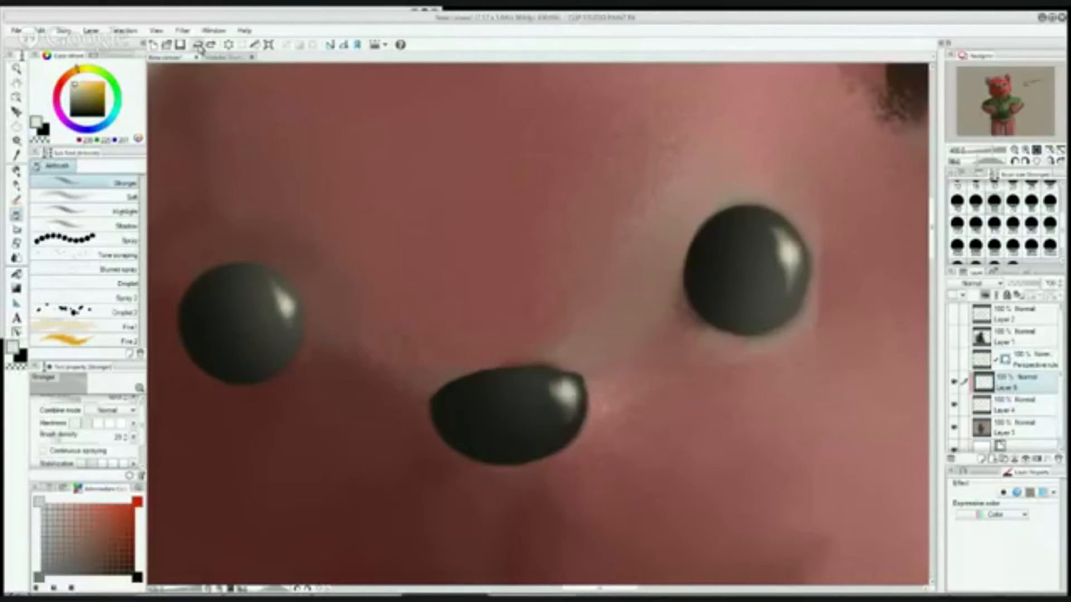
left_click(553, 393)
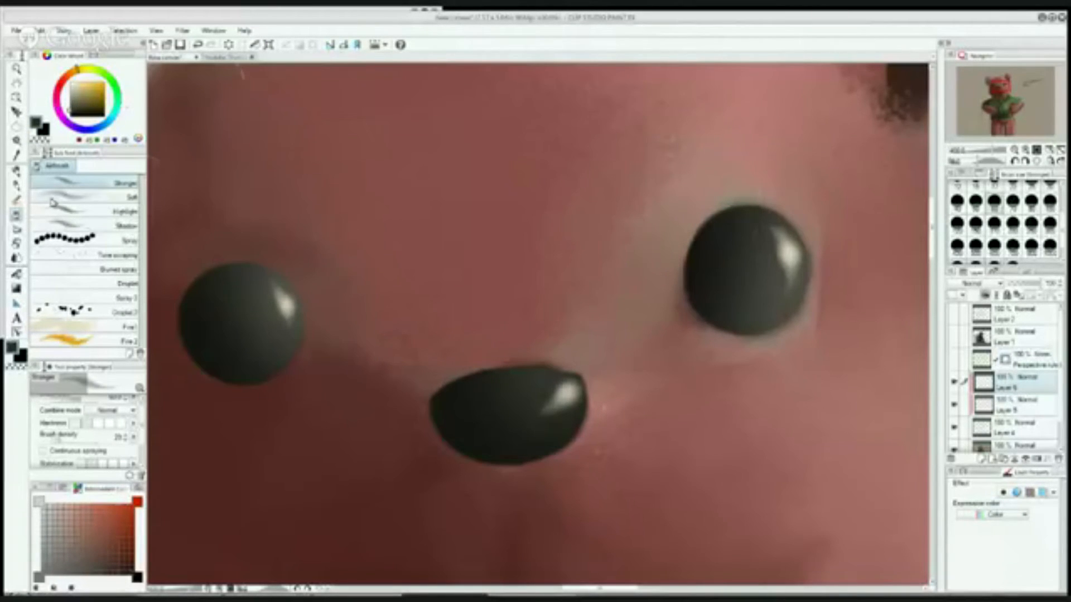
Step: Darken the edges of the eyes and nose with the Soft airbrush on a Multiply layer
left_click(102, 197)
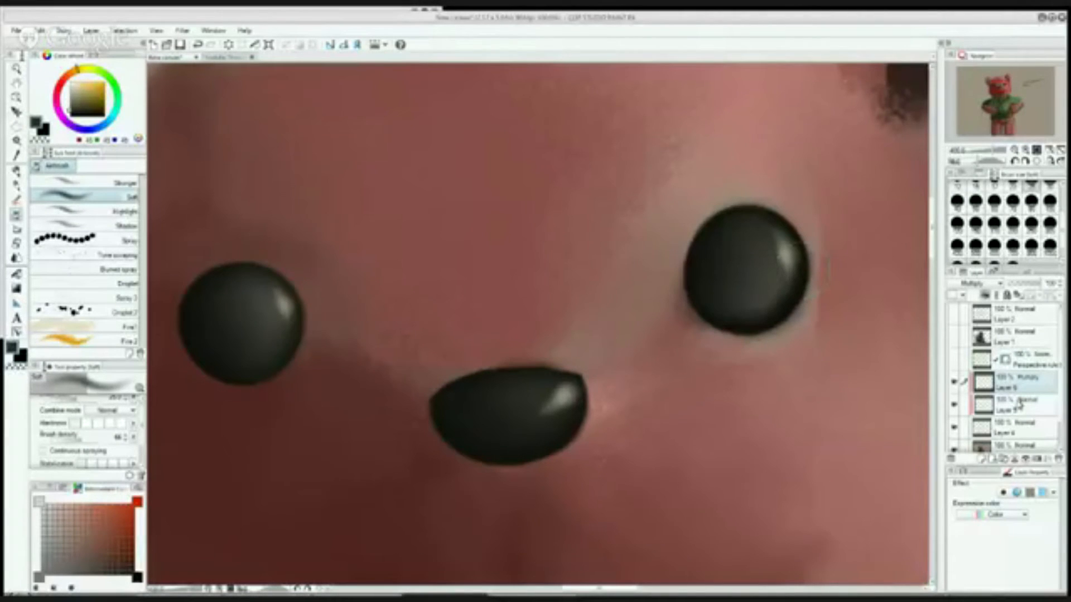
left_click(1004, 383)
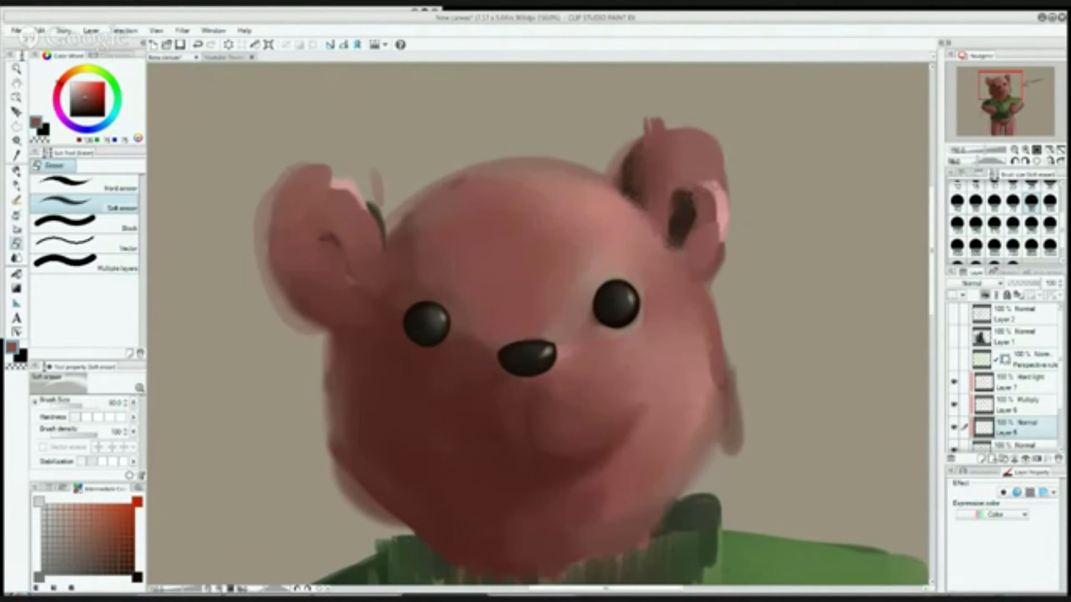
mouse_move(781, 370)
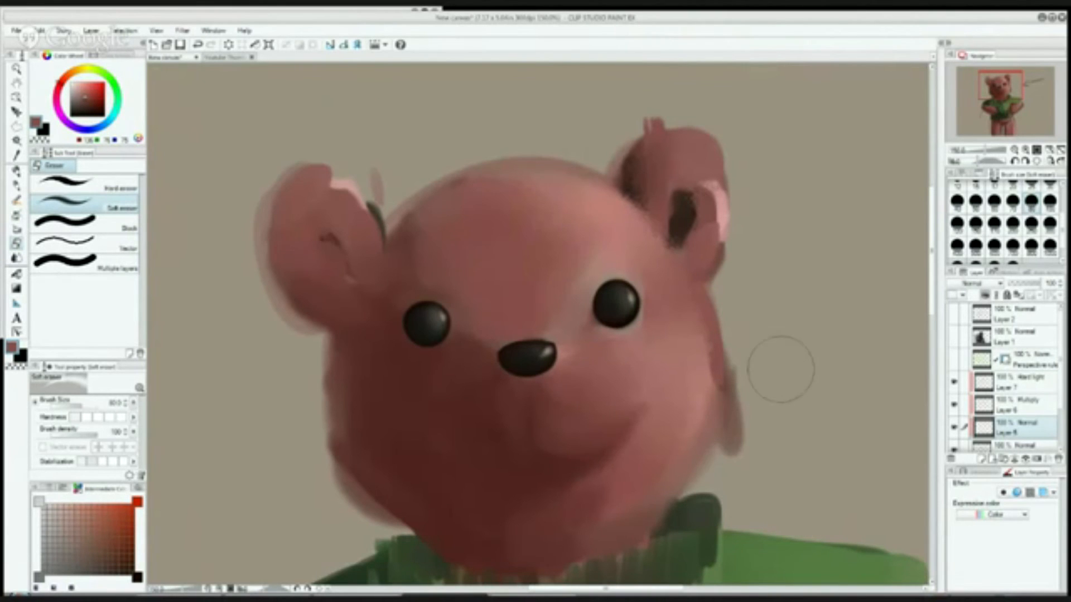
mouse_move(936, 36)
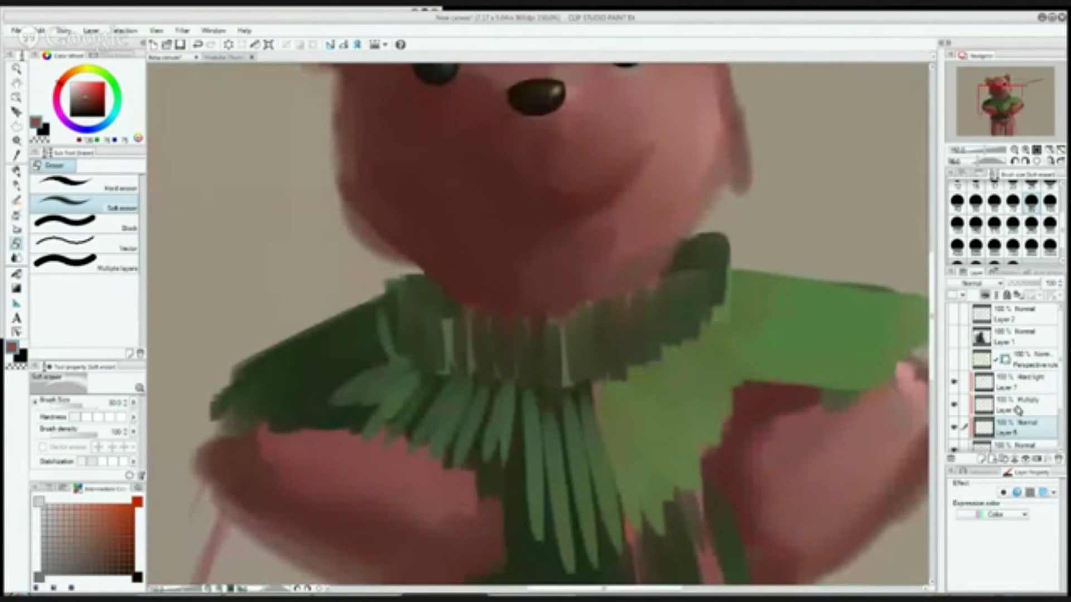
Step: Smudge the fur around the bear's face and ears with the Blend tool on Layer 3
scroll("down", 3)
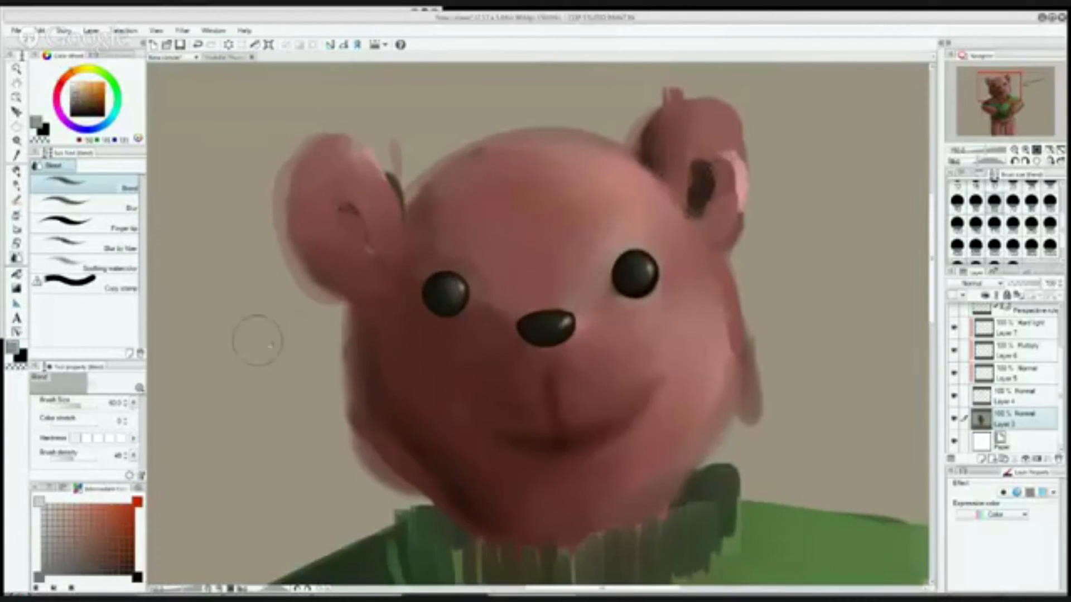
Step: Paint over the bear's cheek and jaw with the colour-mixing Oil paint brush
left_click(89, 165)
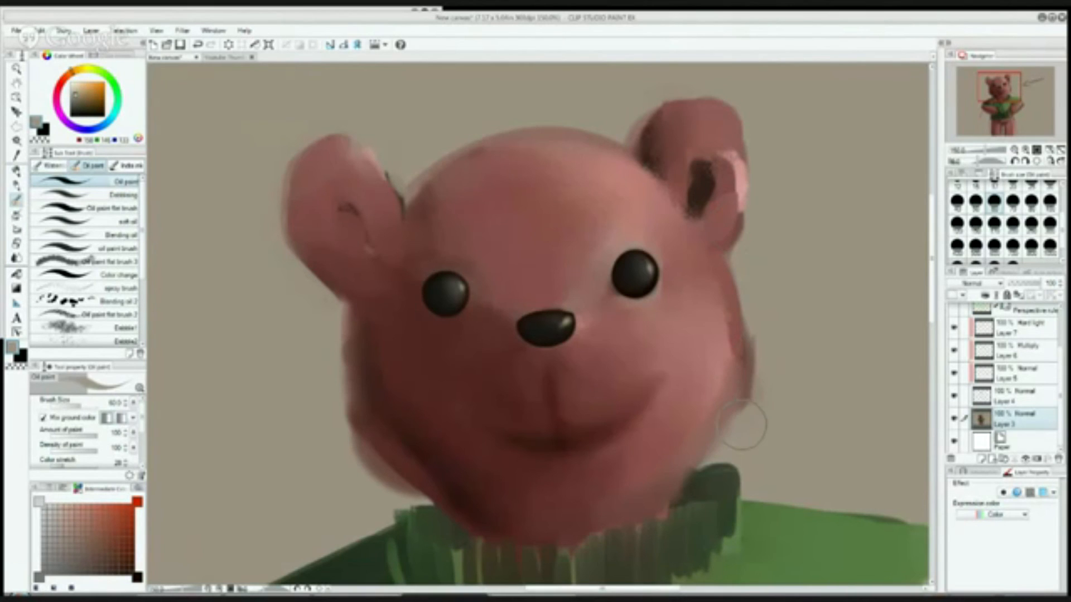
mouse_move(341, 409)
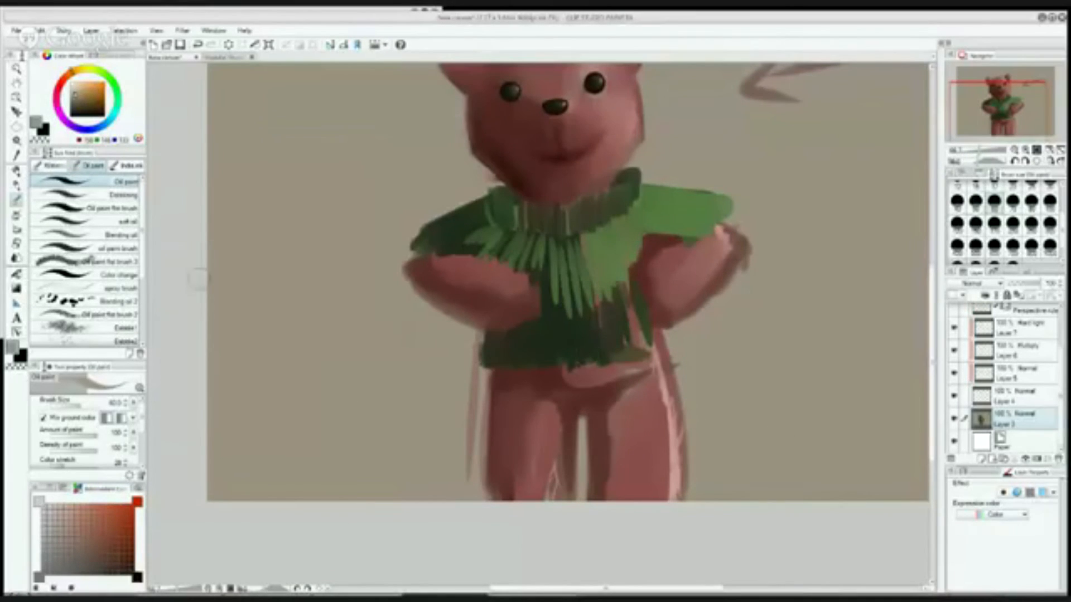
Step: Choose the soft oil sub tool with a dark colour and blend the arms, belly and legs
left_click(89, 221)
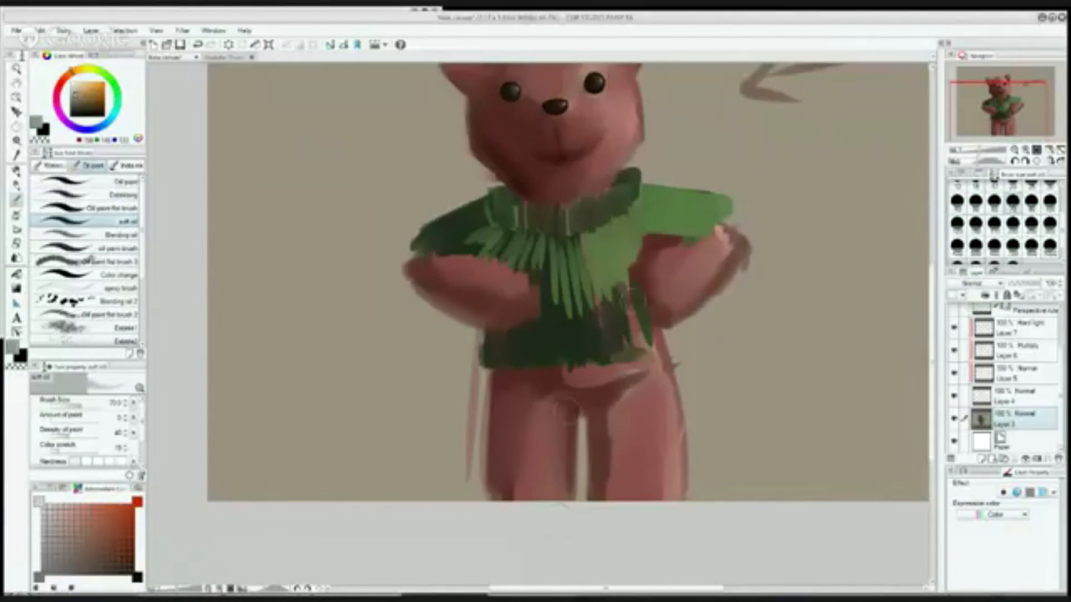
left_click(92, 99)
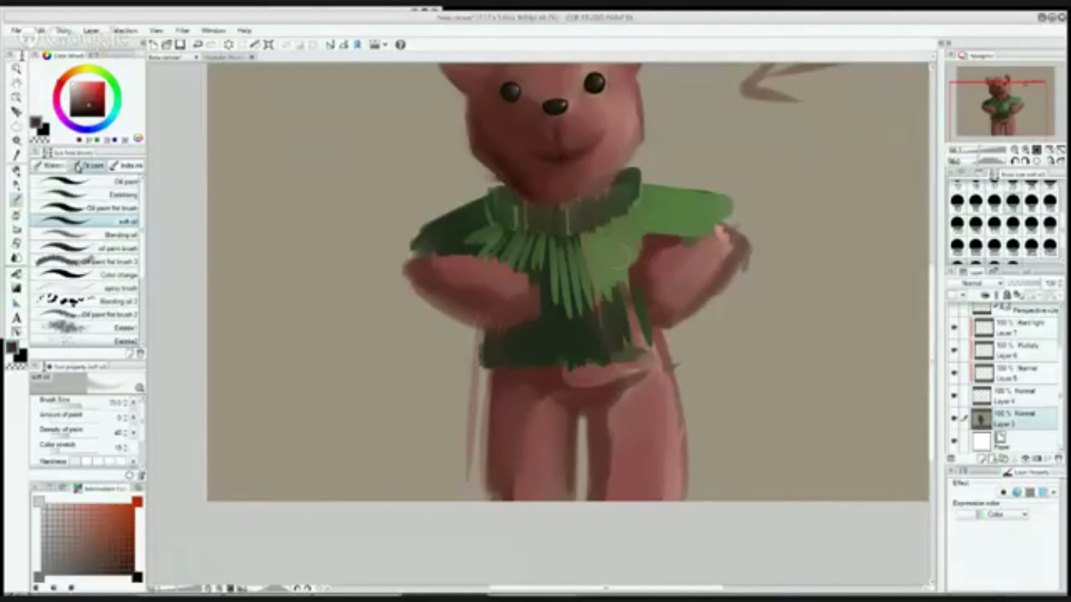
left_click(119, 181)
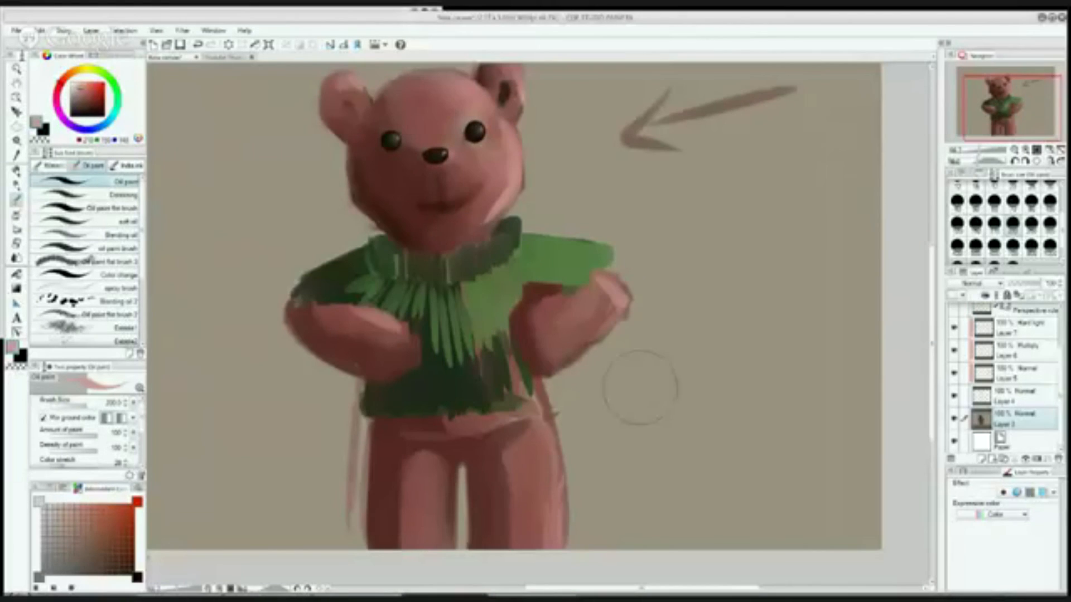
Step: Adjust the canvas view while blending rounded shading into the bear's arms and legs
scroll("down", 3)
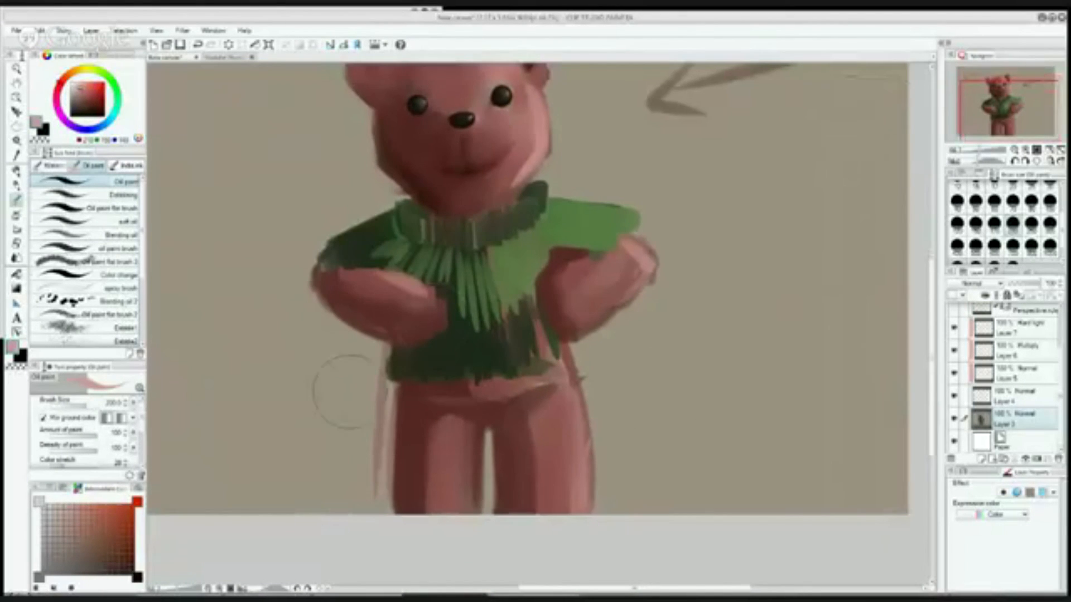